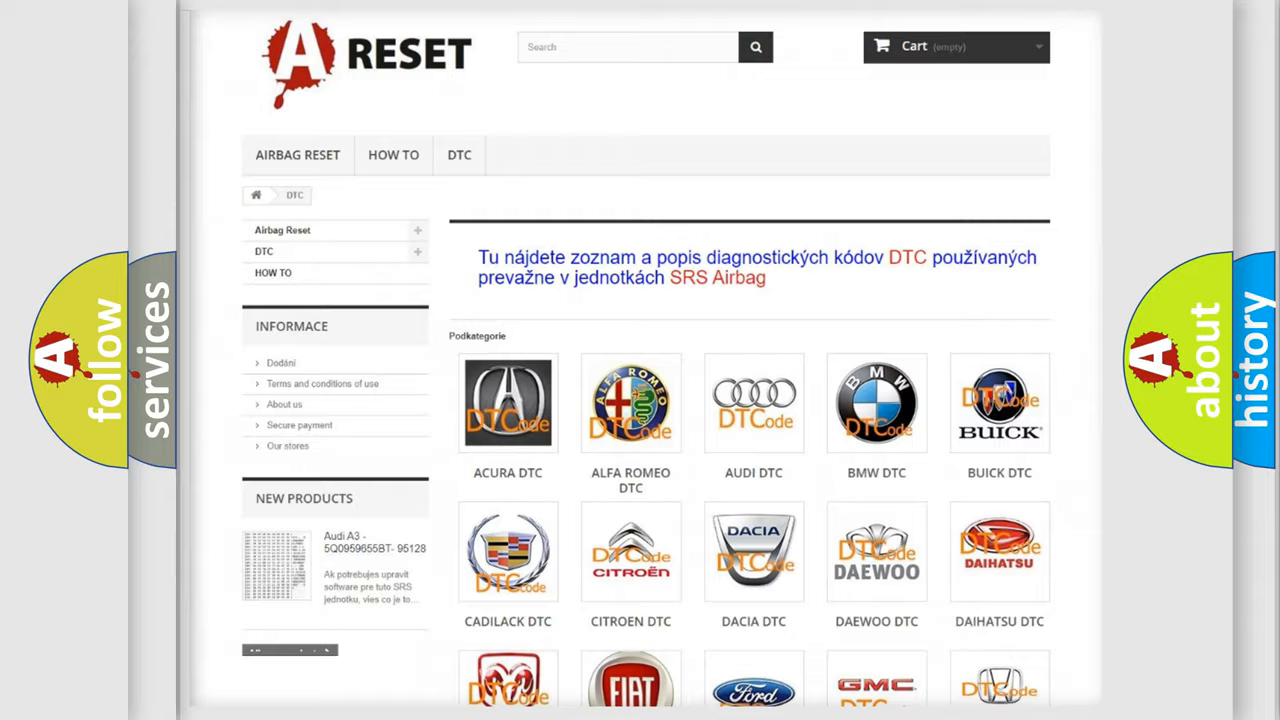
Step: Scroll down the DTC category page toward the Lincoln DTC brand tile
scroll(down, 3)
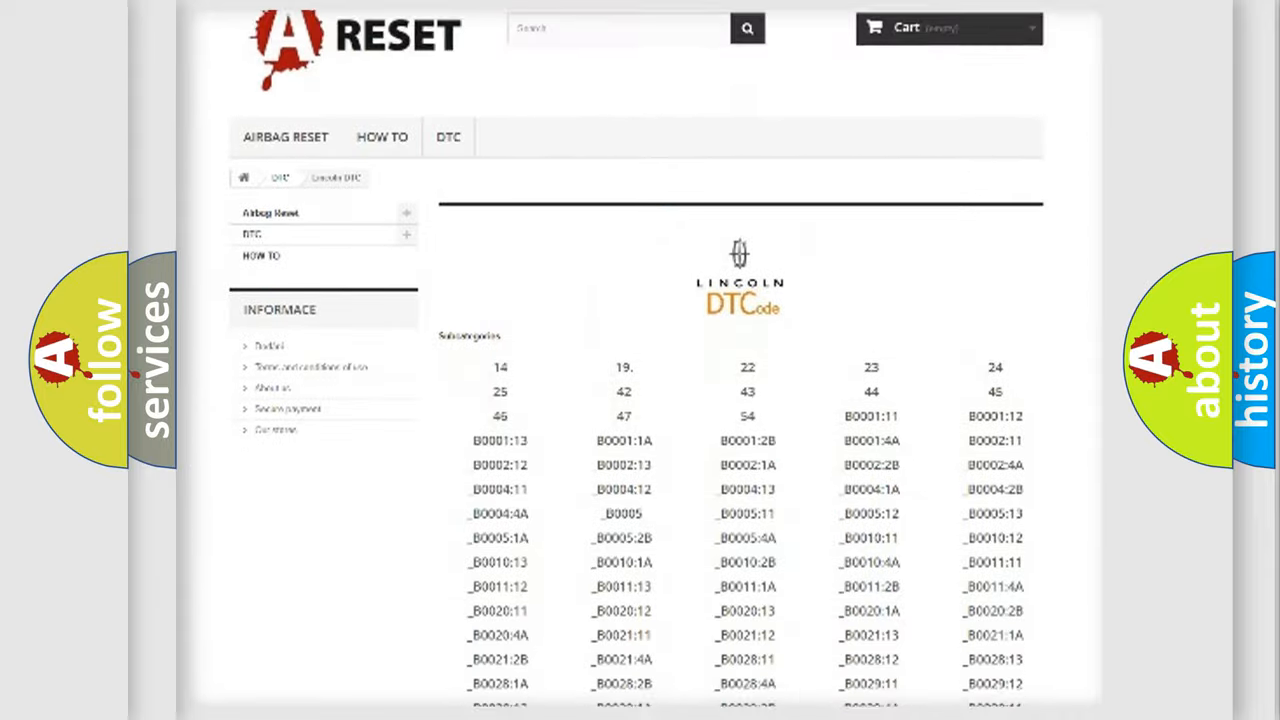
scroll(down, 3)
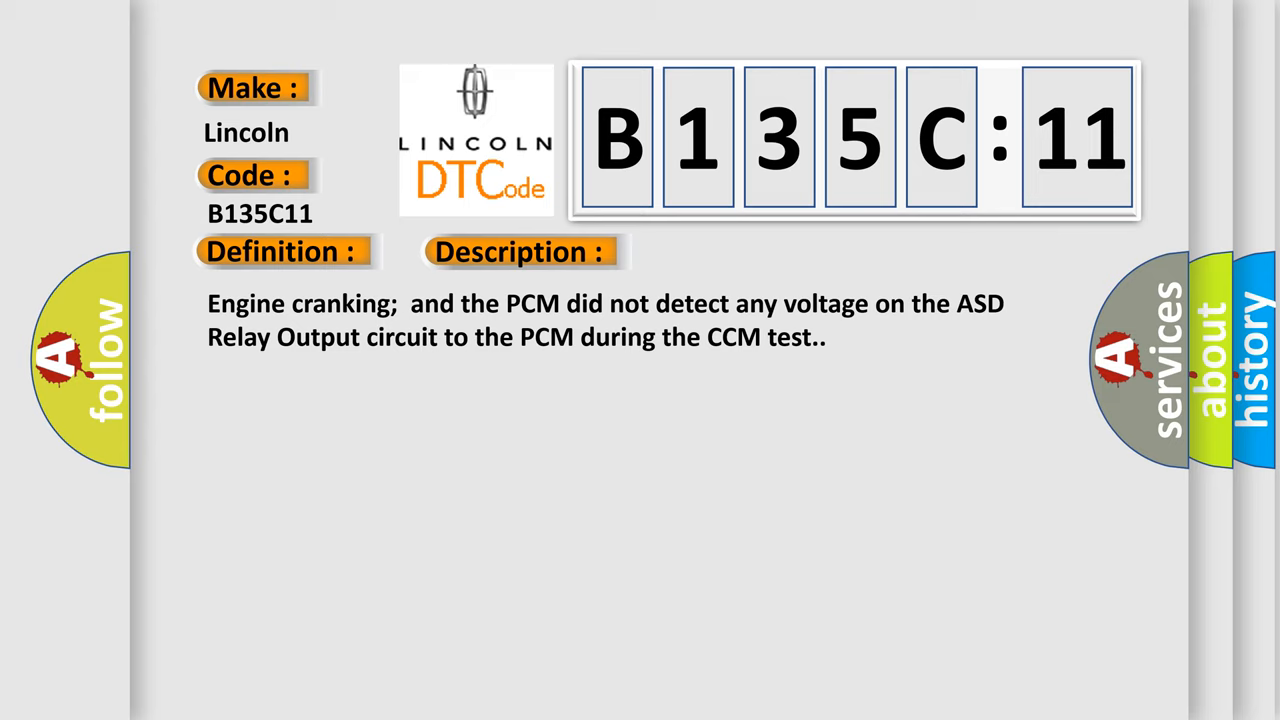
Step: Resume the presentation so the B135C11 card reveals its Cause section on the damaged ASD relay circuit
click(736, 252)
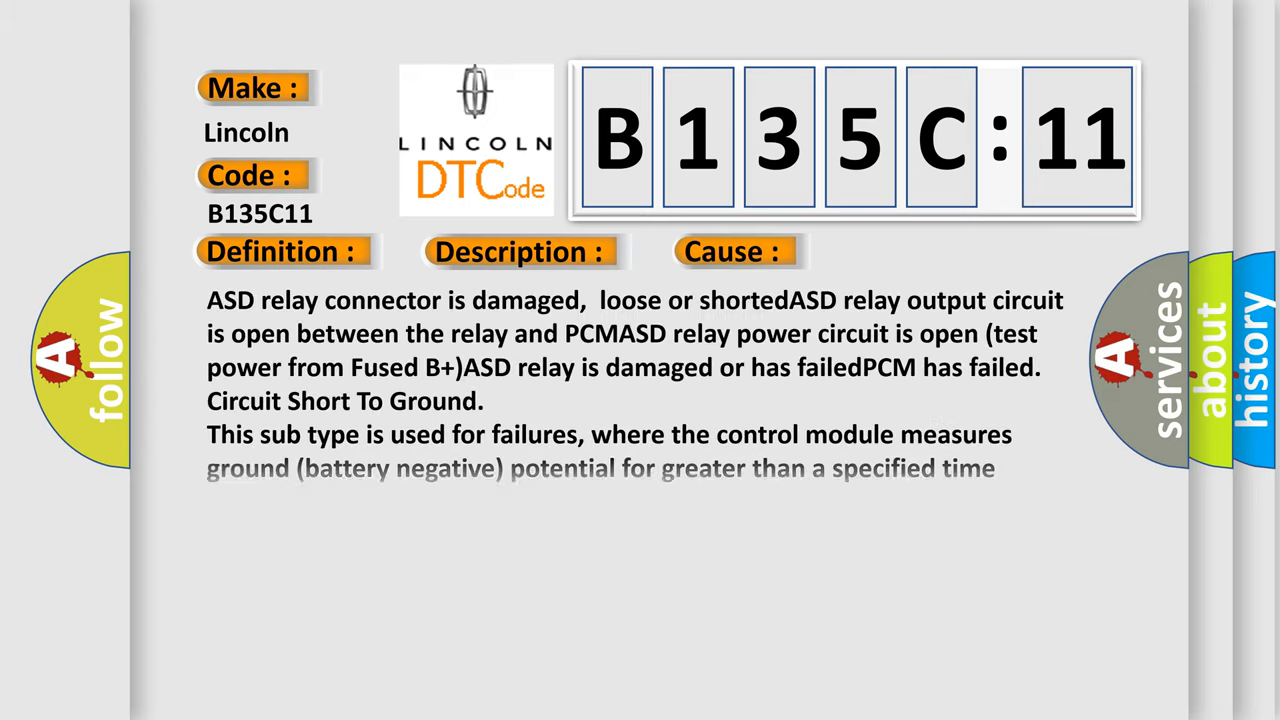